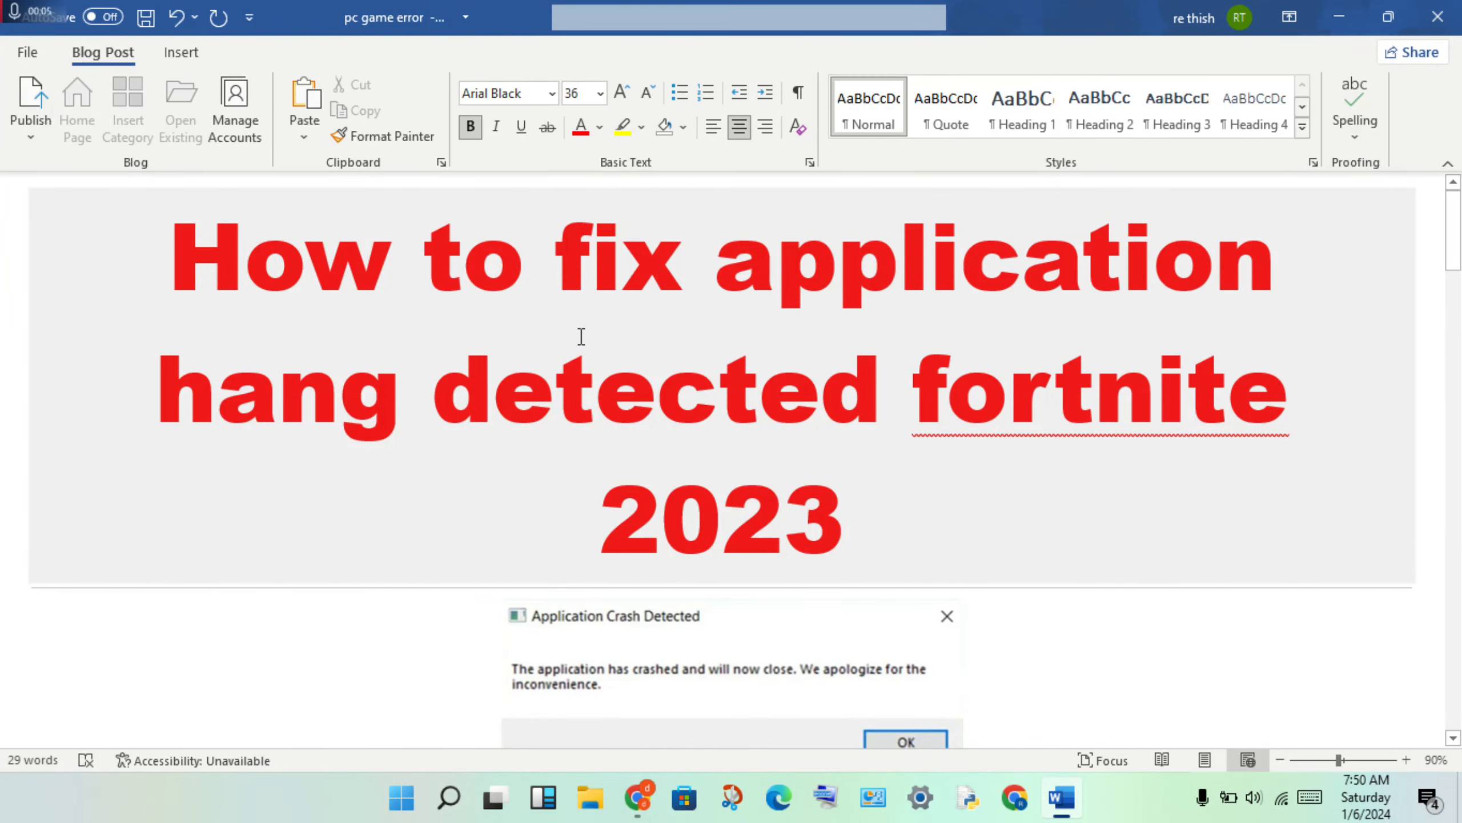
{"action": "mouse_move", "coordinate": [1062, 423]}
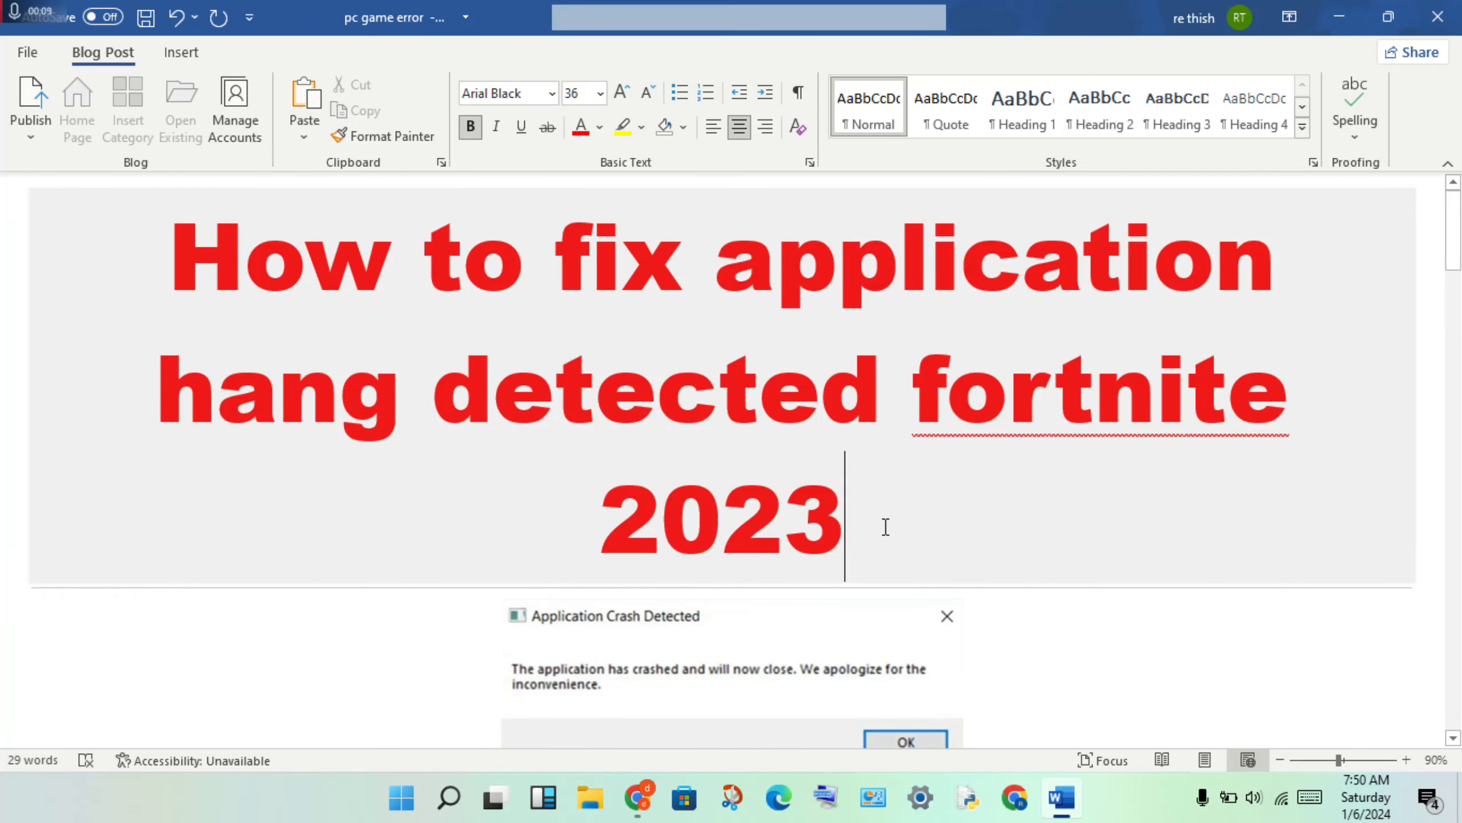
Step: Replace '2023' with '2024' in the 'How to fix application hang detected fortnite' title
{"action": "type", "text": "4"}
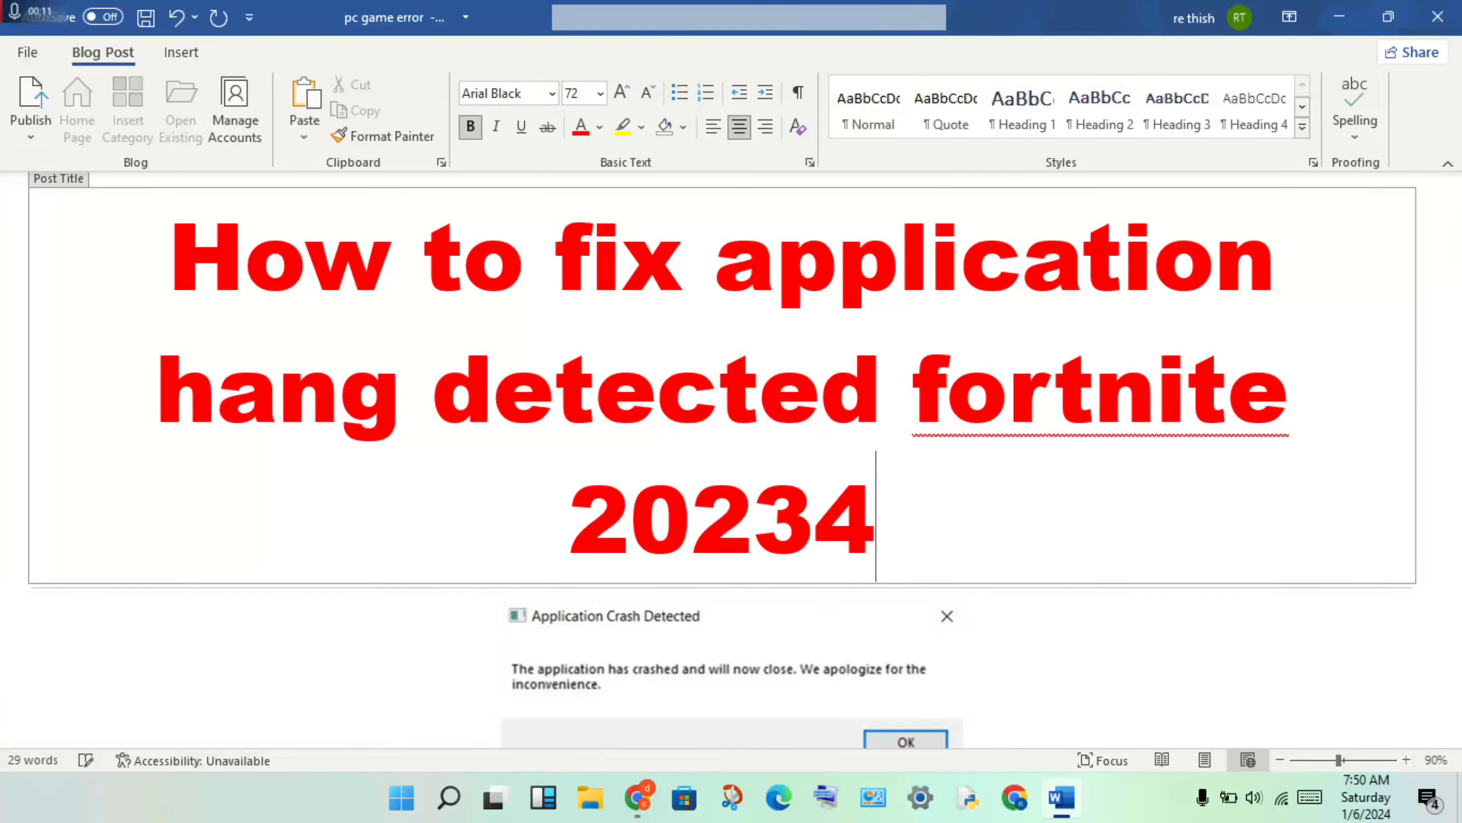
{"action": "key", "text": "backspace"}
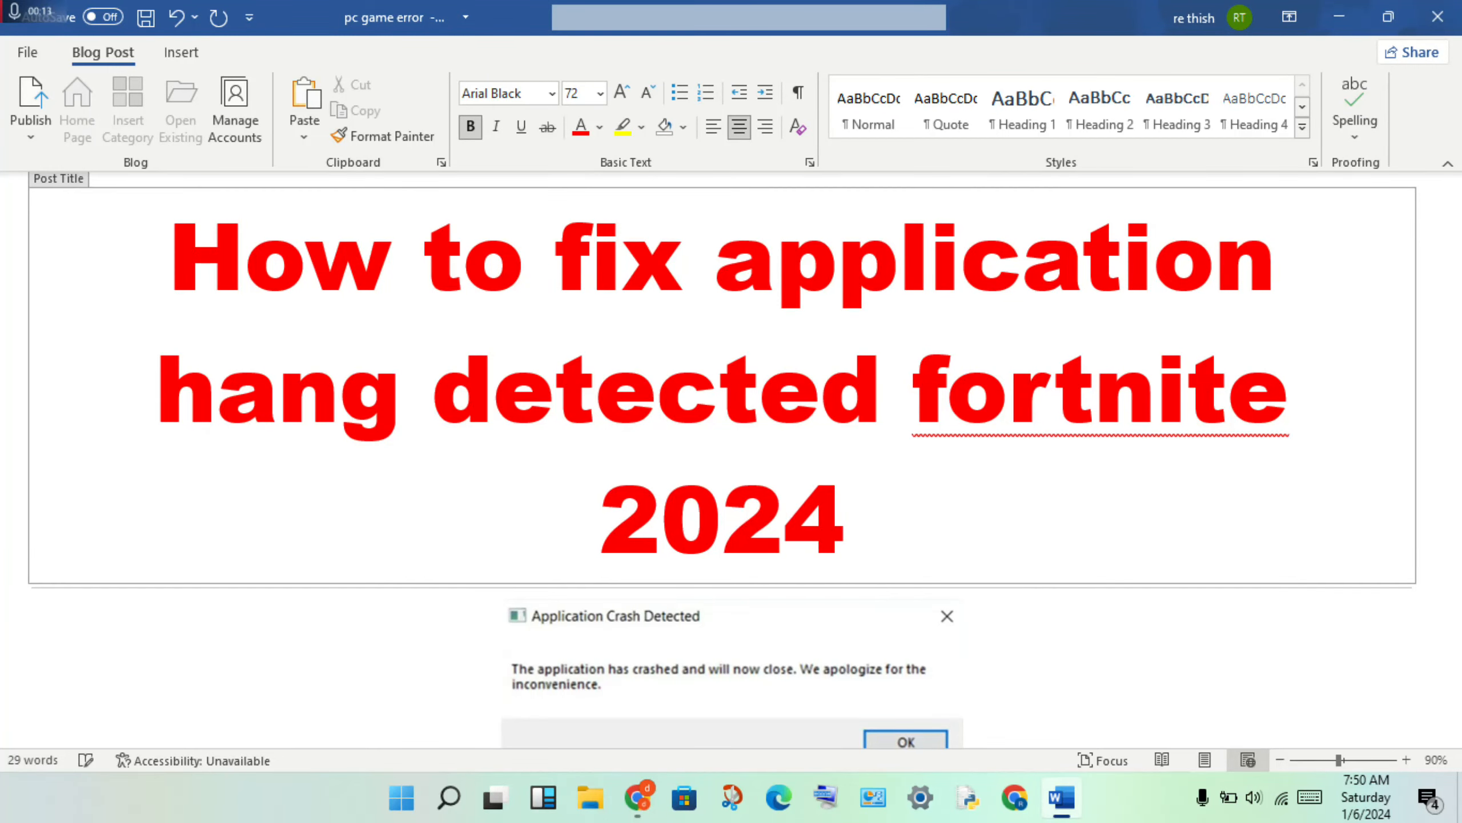
{"action": "scroll", "scroll_direction": "down", "scroll_amount": 3}
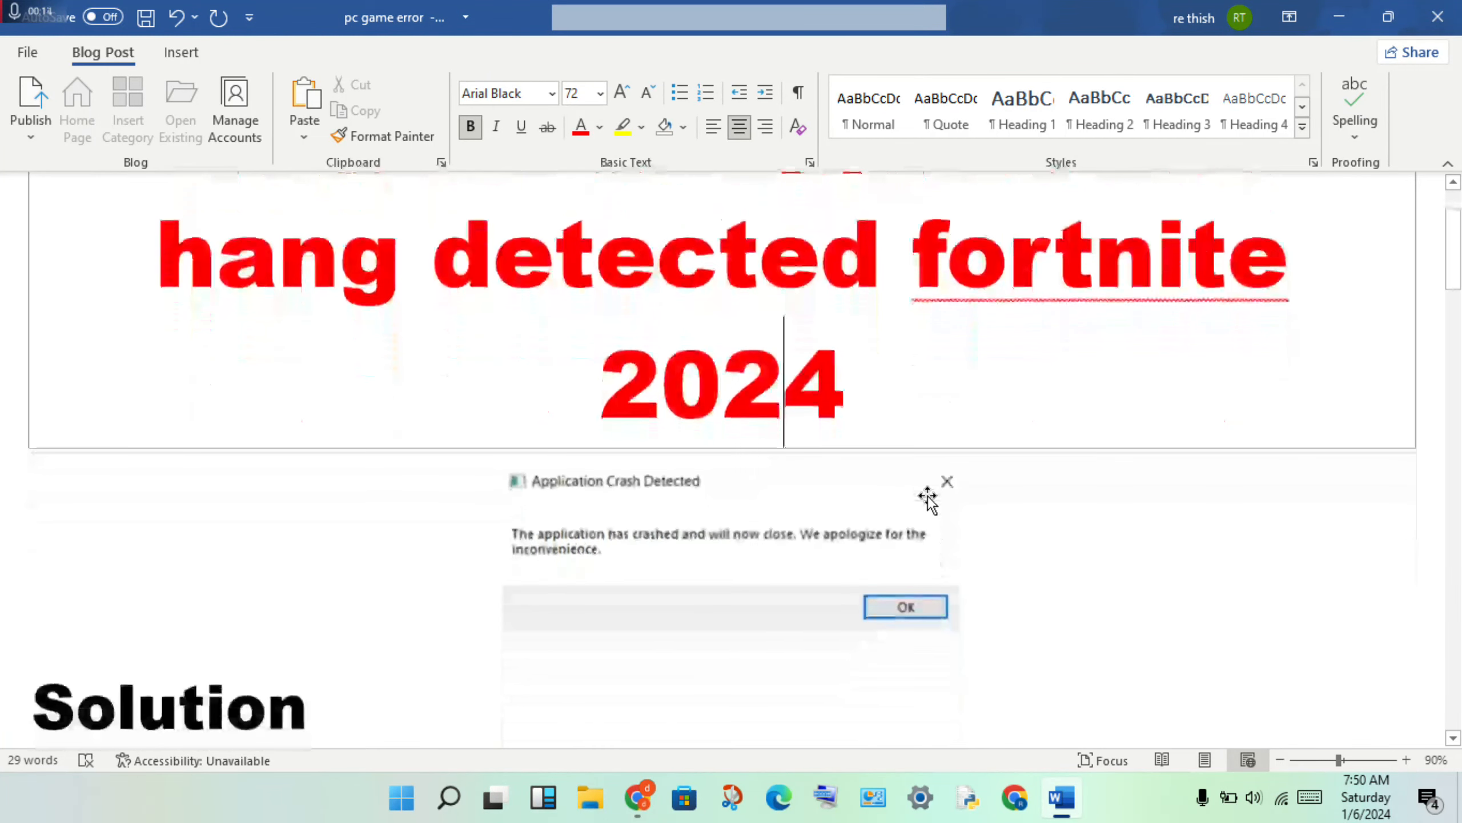
{"action": "mouse_move", "coordinate": [570, 508]}
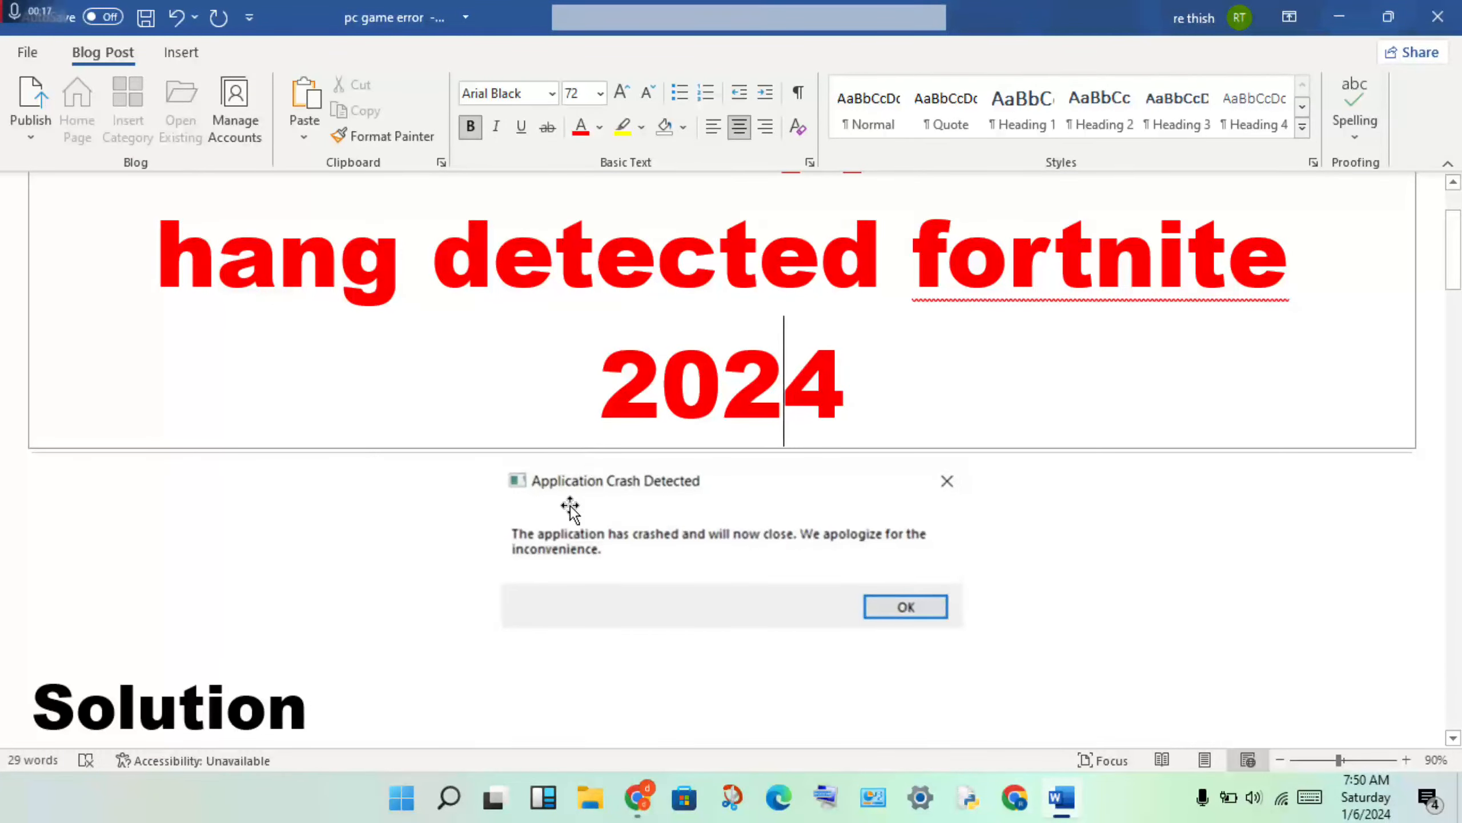
{"action": "scroll", "scroll_direction": "down", "scroll_amount": 3}
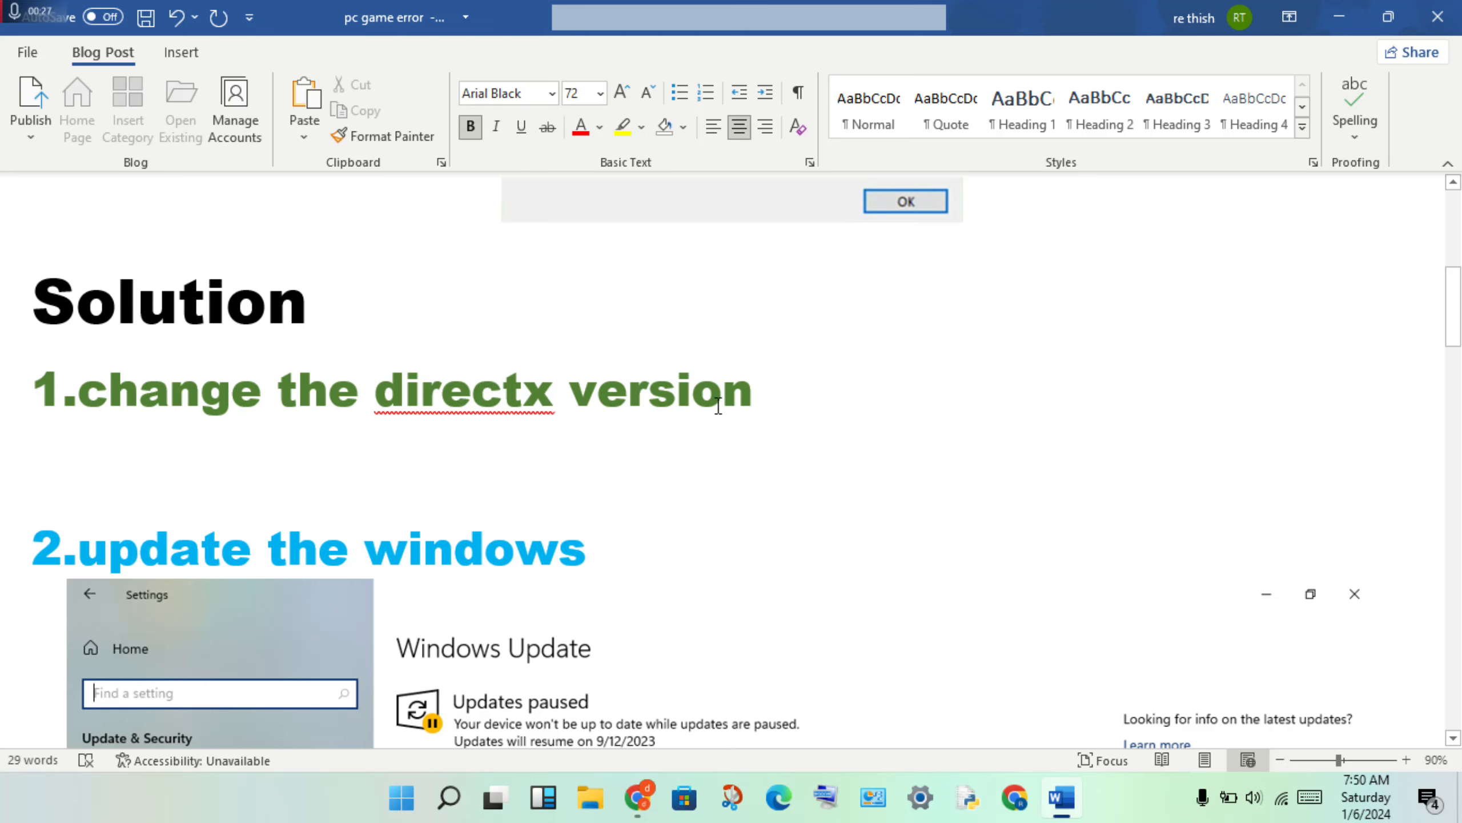
{"action": "mouse_move", "coordinate": [728, 564]}
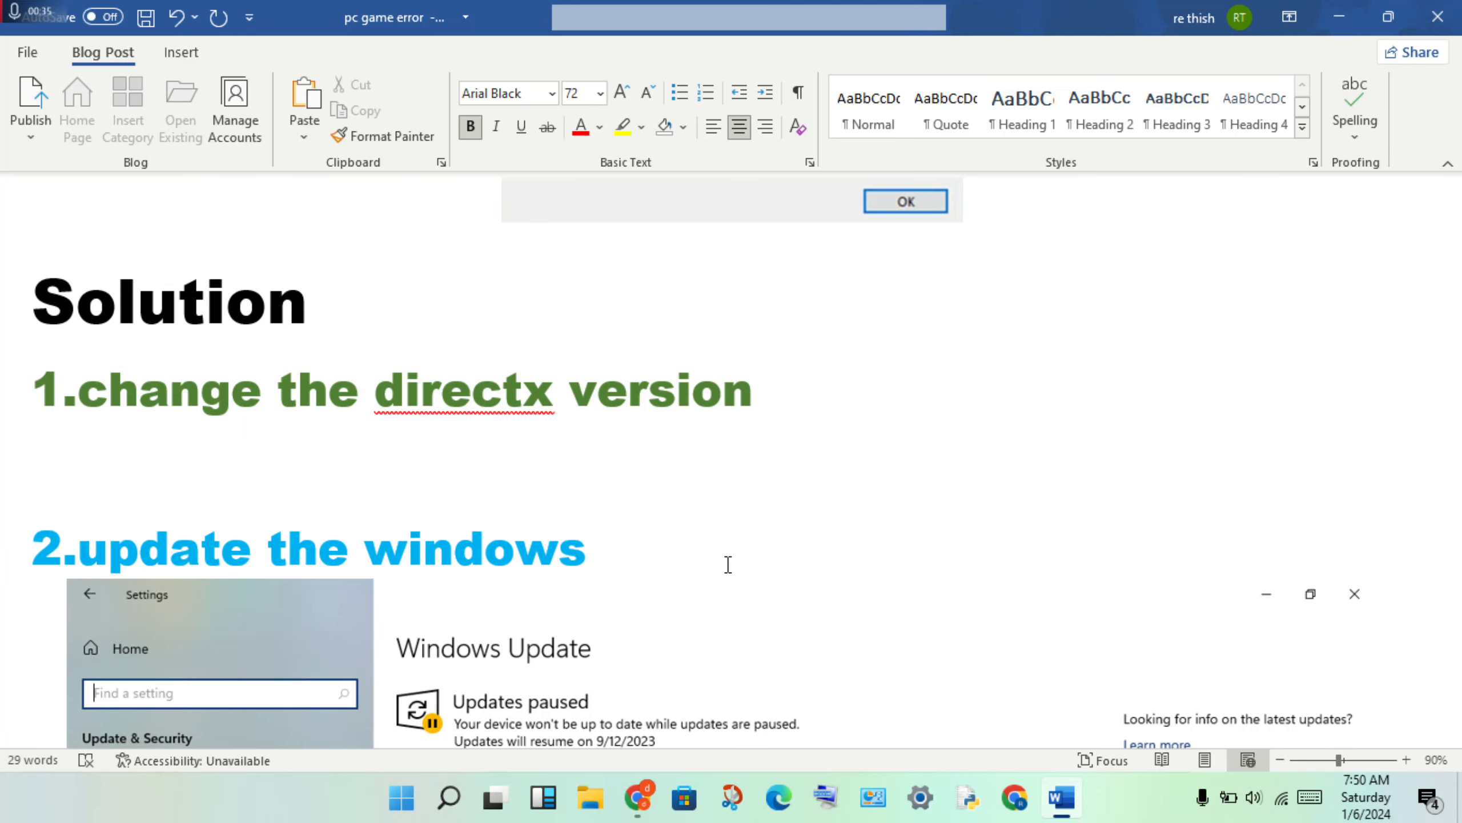
{"action": "scroll", "scroll_direction": "down", "scroll_amount": 3}
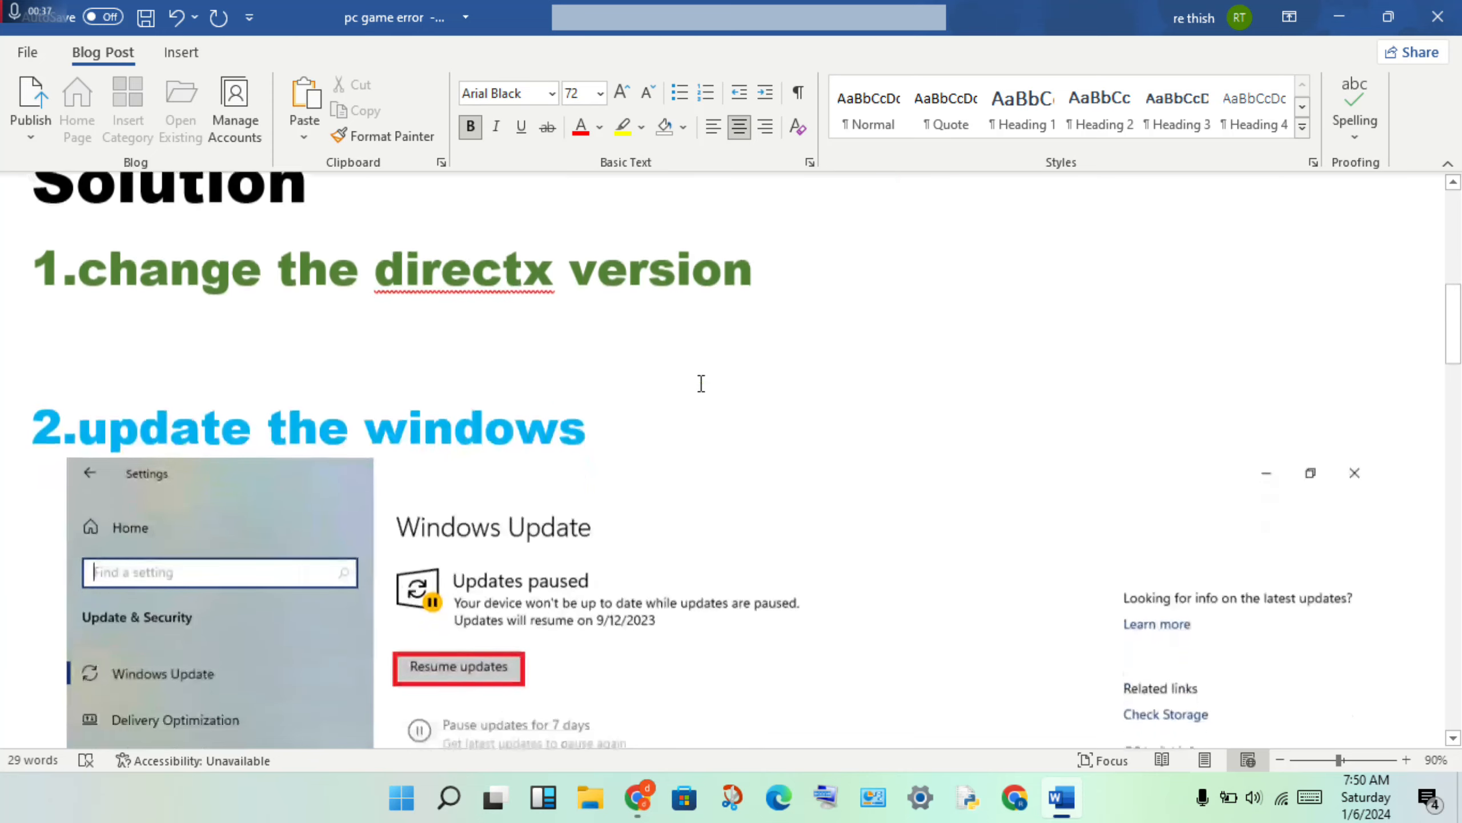
{"action": "scroll", "scroll_direction": "down", "scroll_amount": 3}
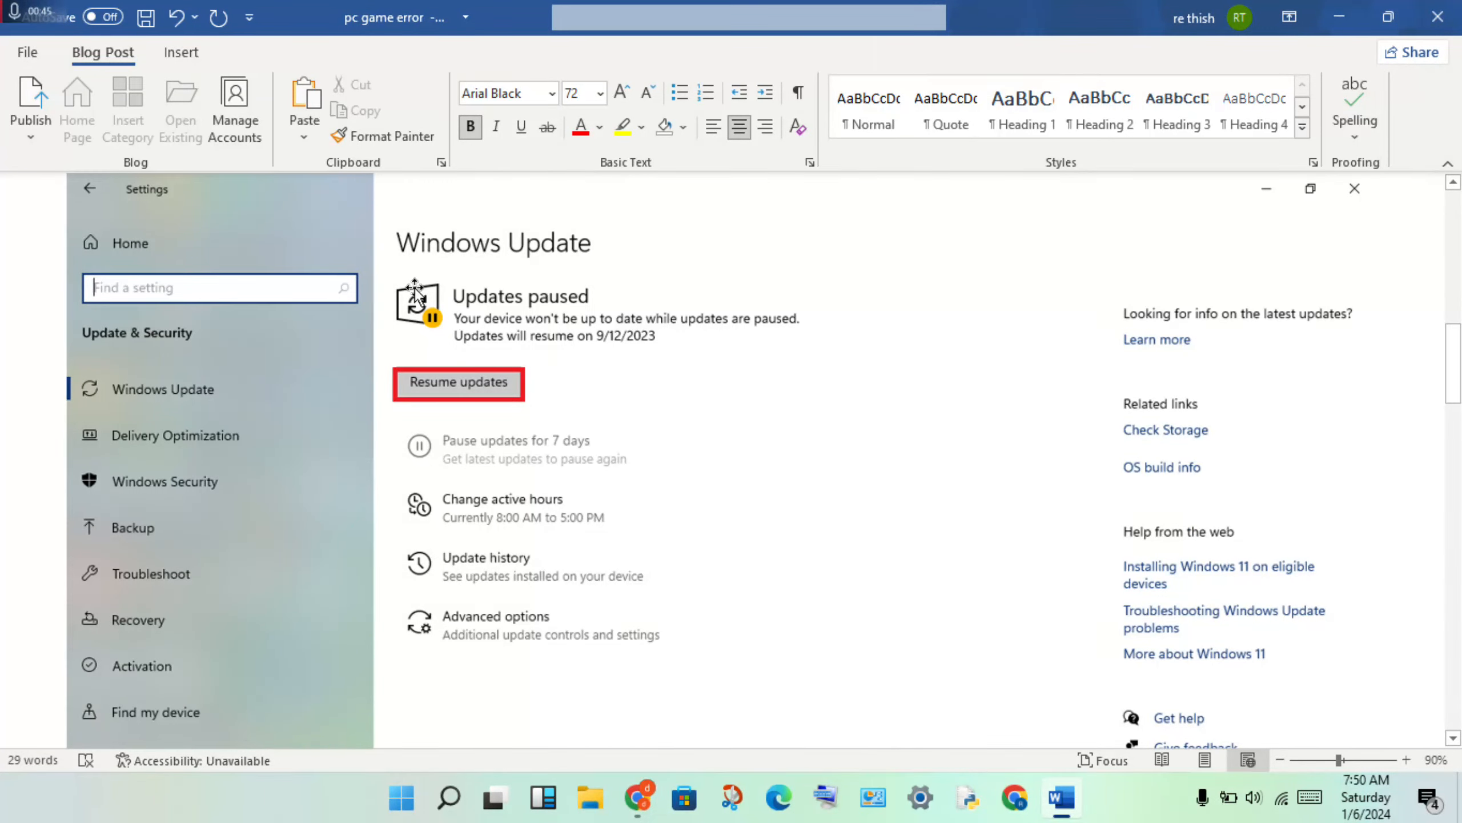
{"action": "mouse_move", "coordinate": [498, 340]}
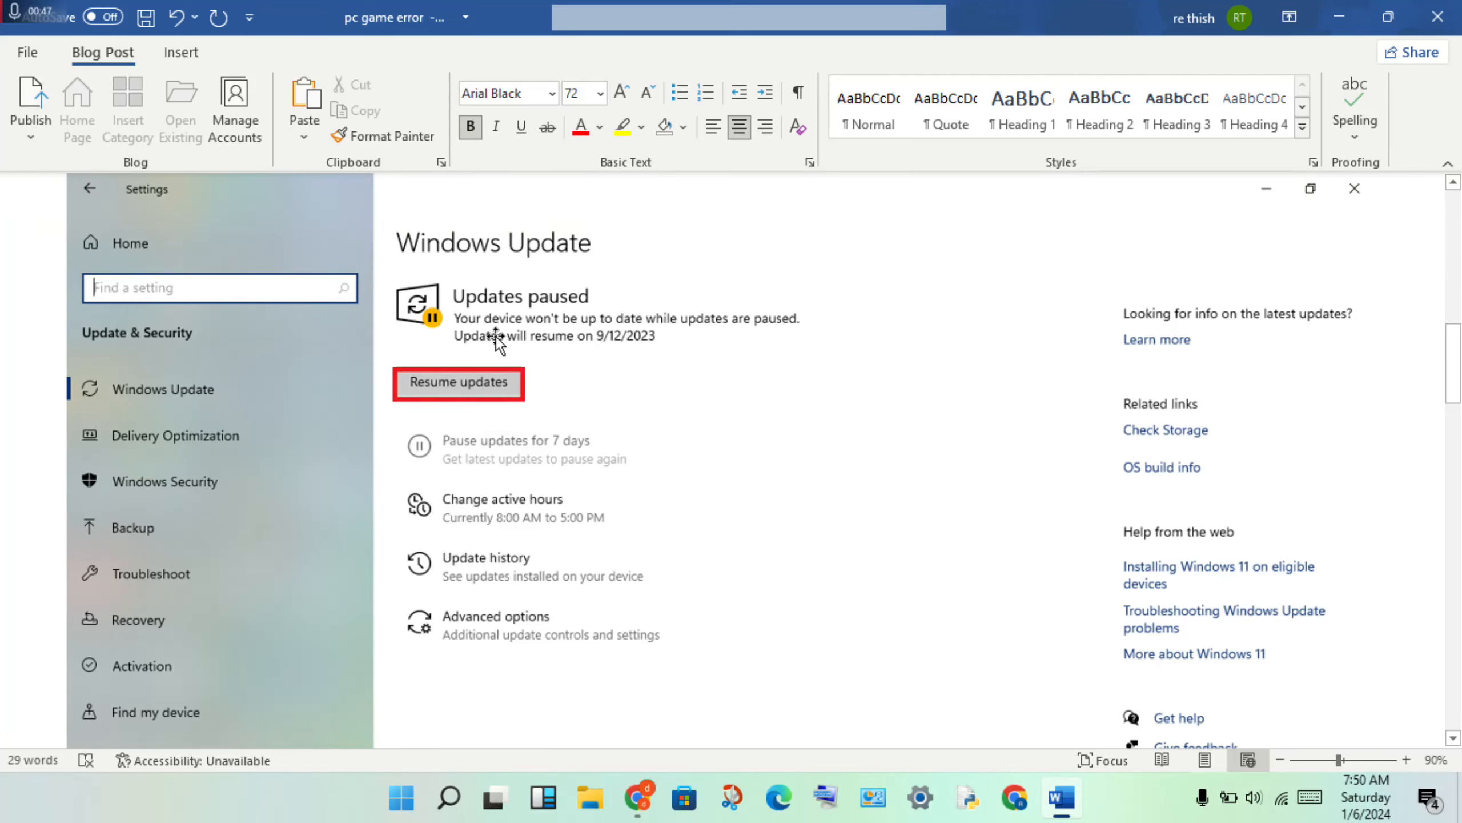
{"action": "mouse_move", "coordinate": [734, 313]}
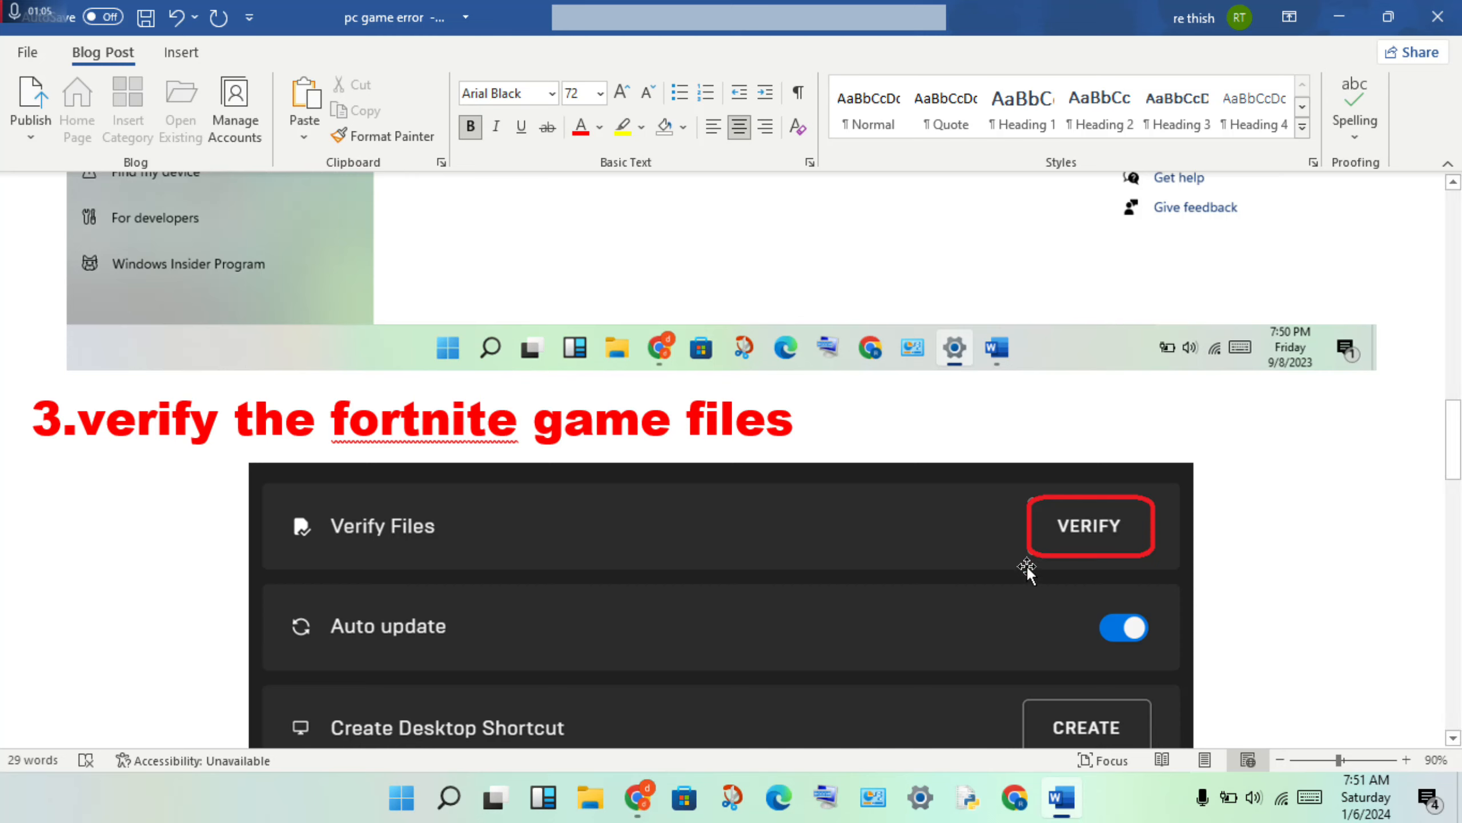
{"action": "mouse_move", "coordinate": [927, 587]}
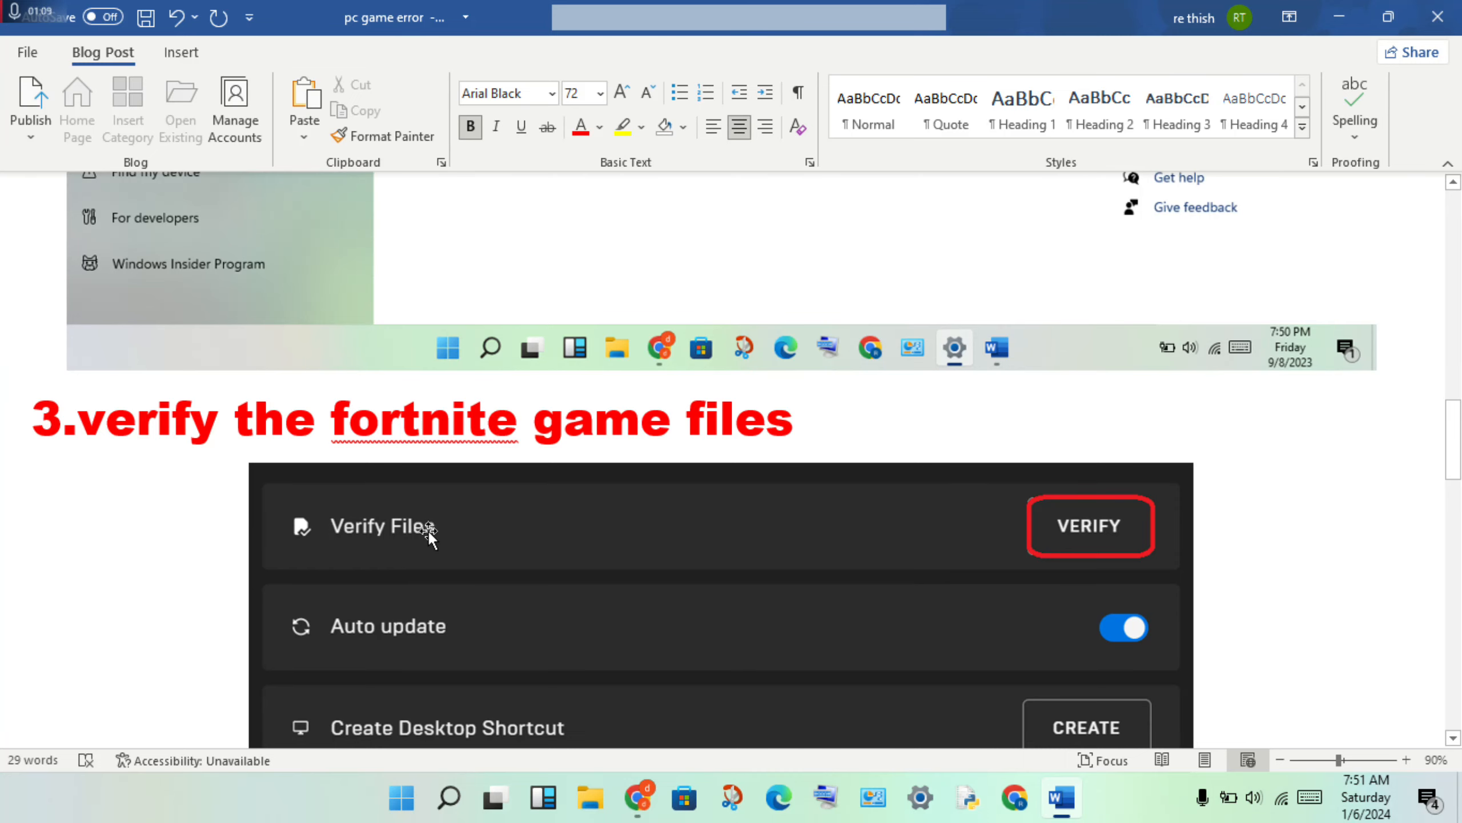
{"action": "mouse_move", "coordinate": [443, 541]}
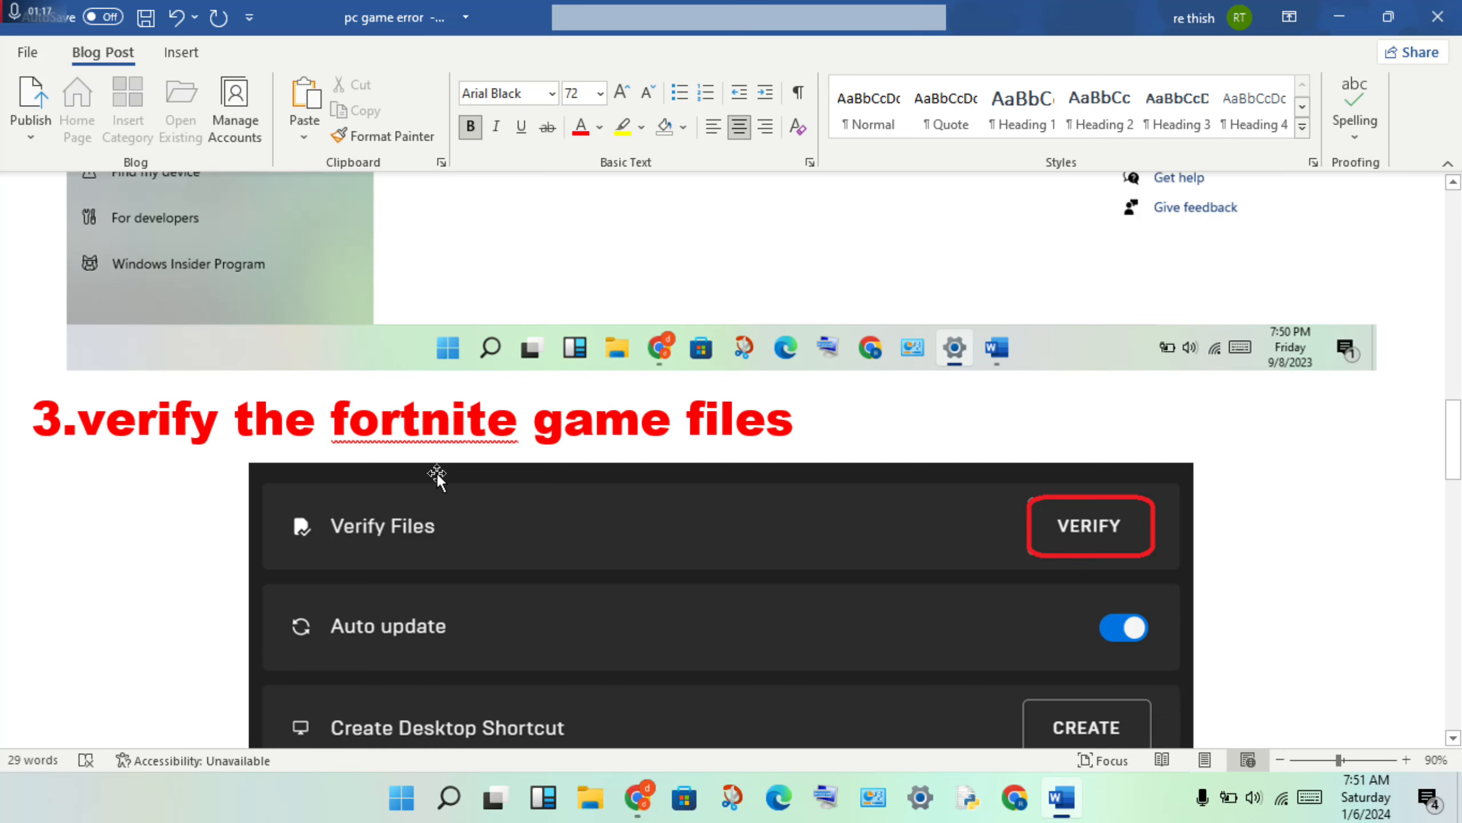
{"action": "mouse_move", "coordinate": [504, 471]}
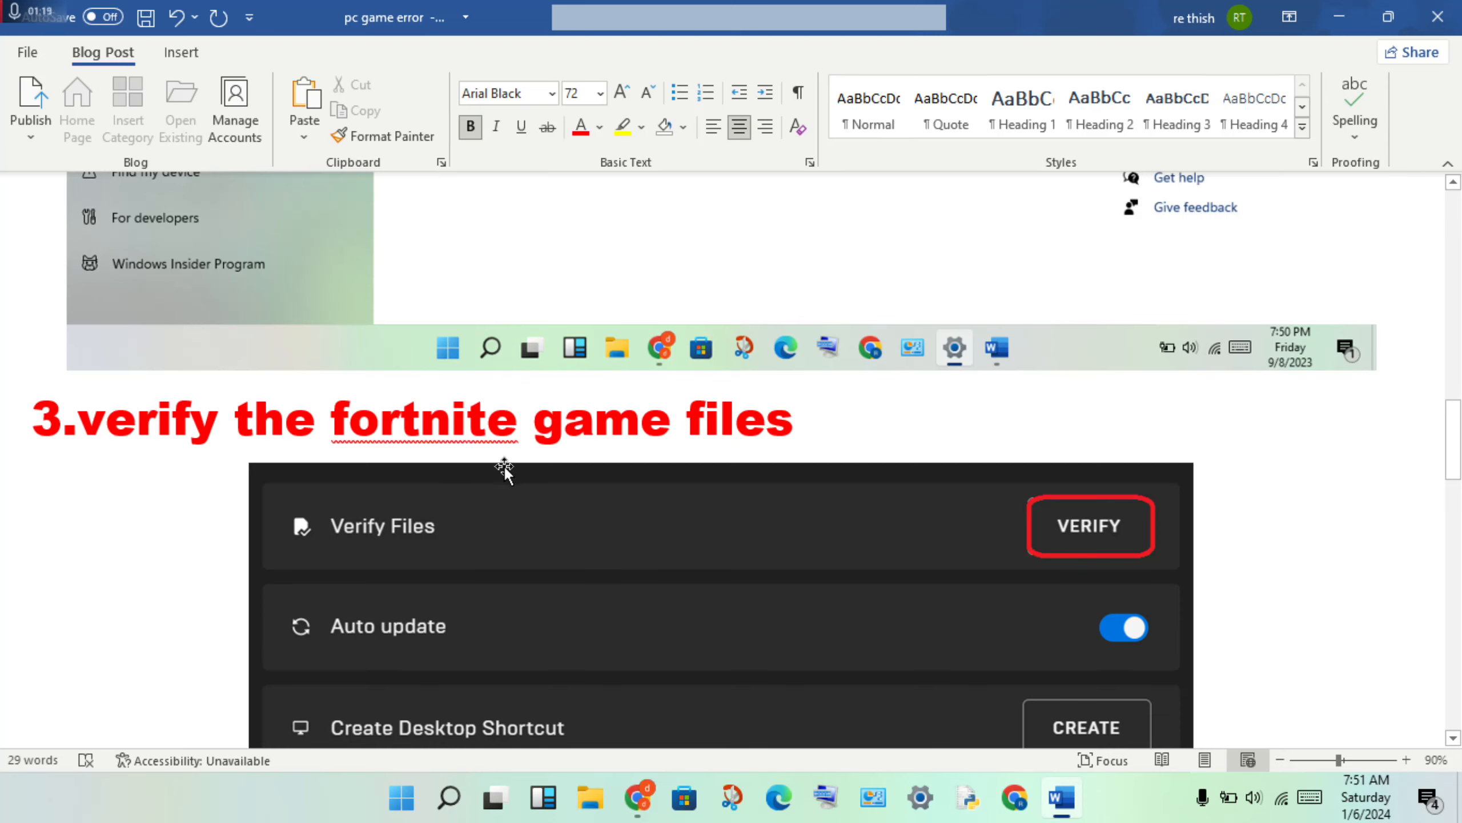
{"action": "mouse_move", "coordinate": [443, 558]}
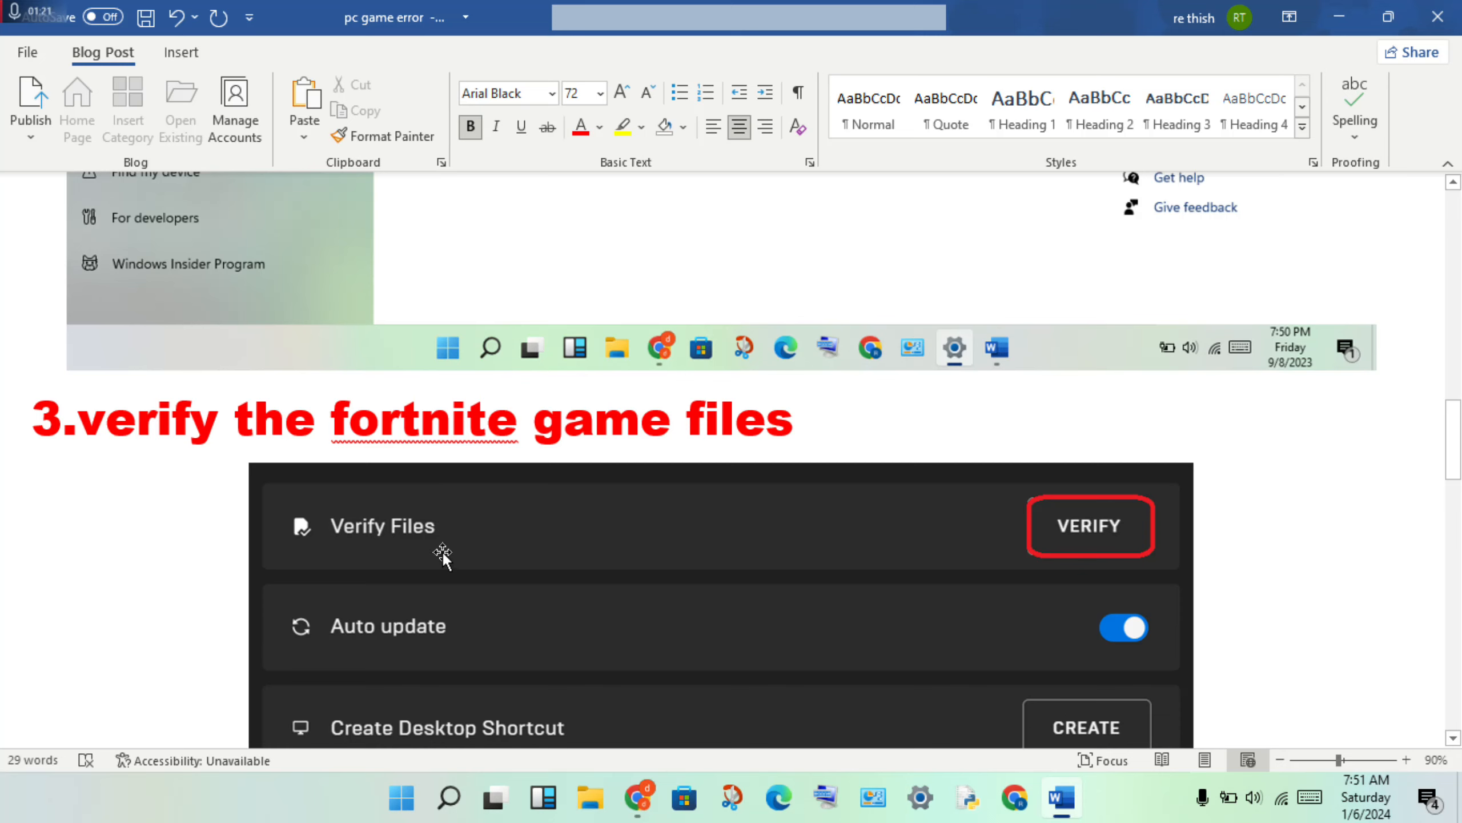
{"action": "mouse_move", "coordinate": [520, 549]}
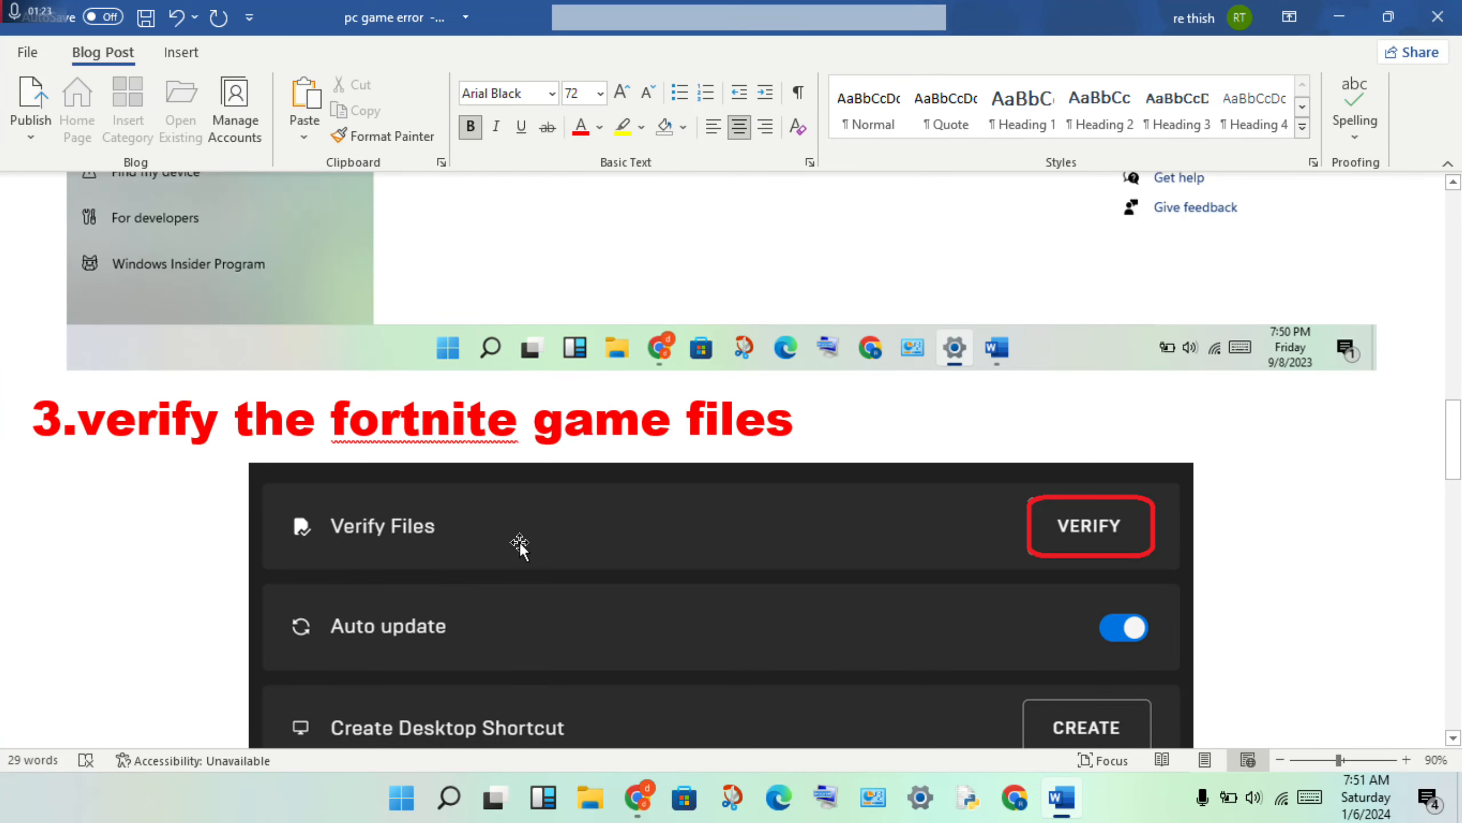
{"action": "mouse_move", "coordinate": [1148, 526]}
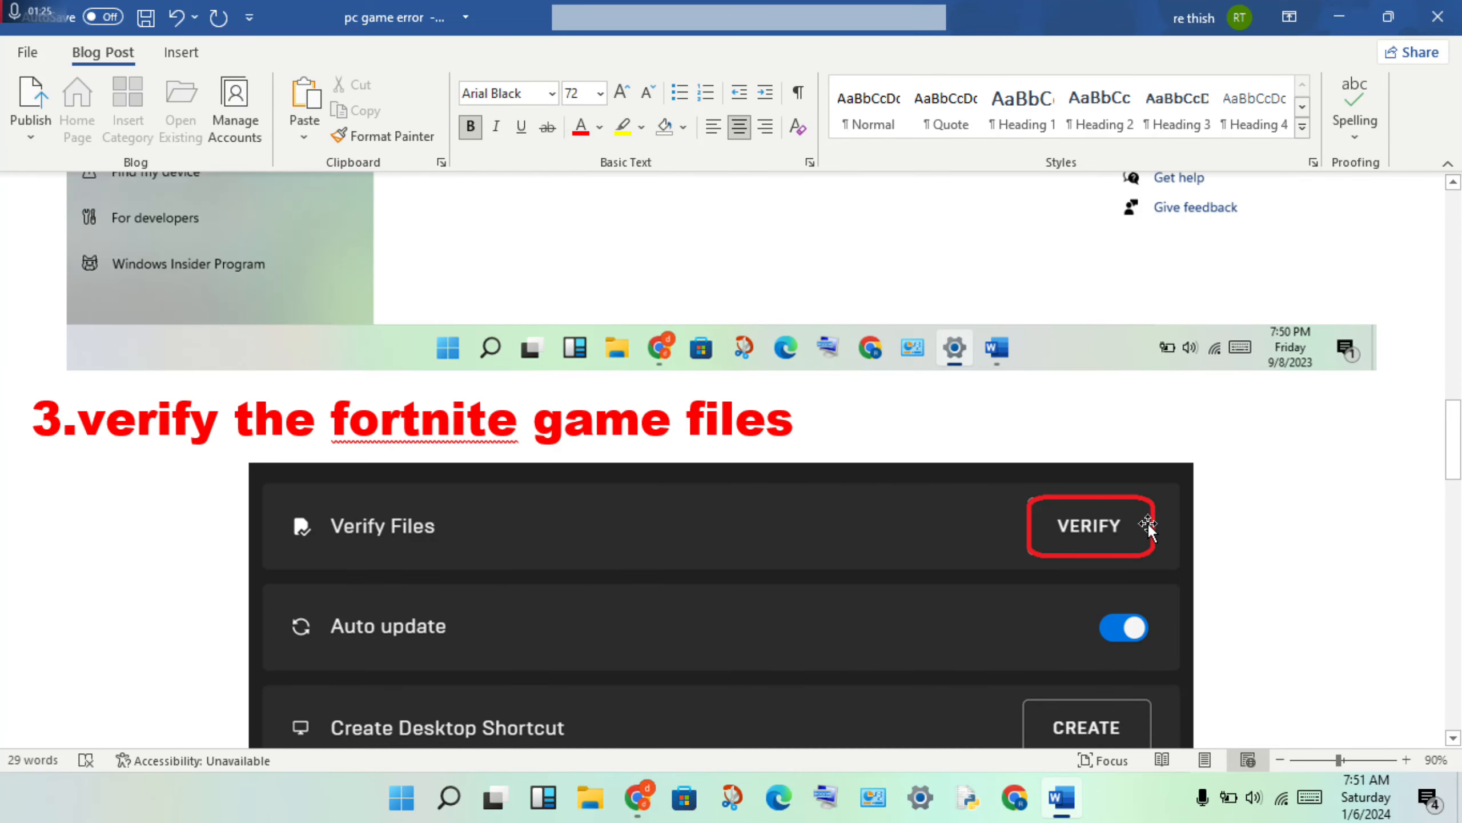
{"action": "scroll", "scroll_direction": "down", "scroll_amount": 3}
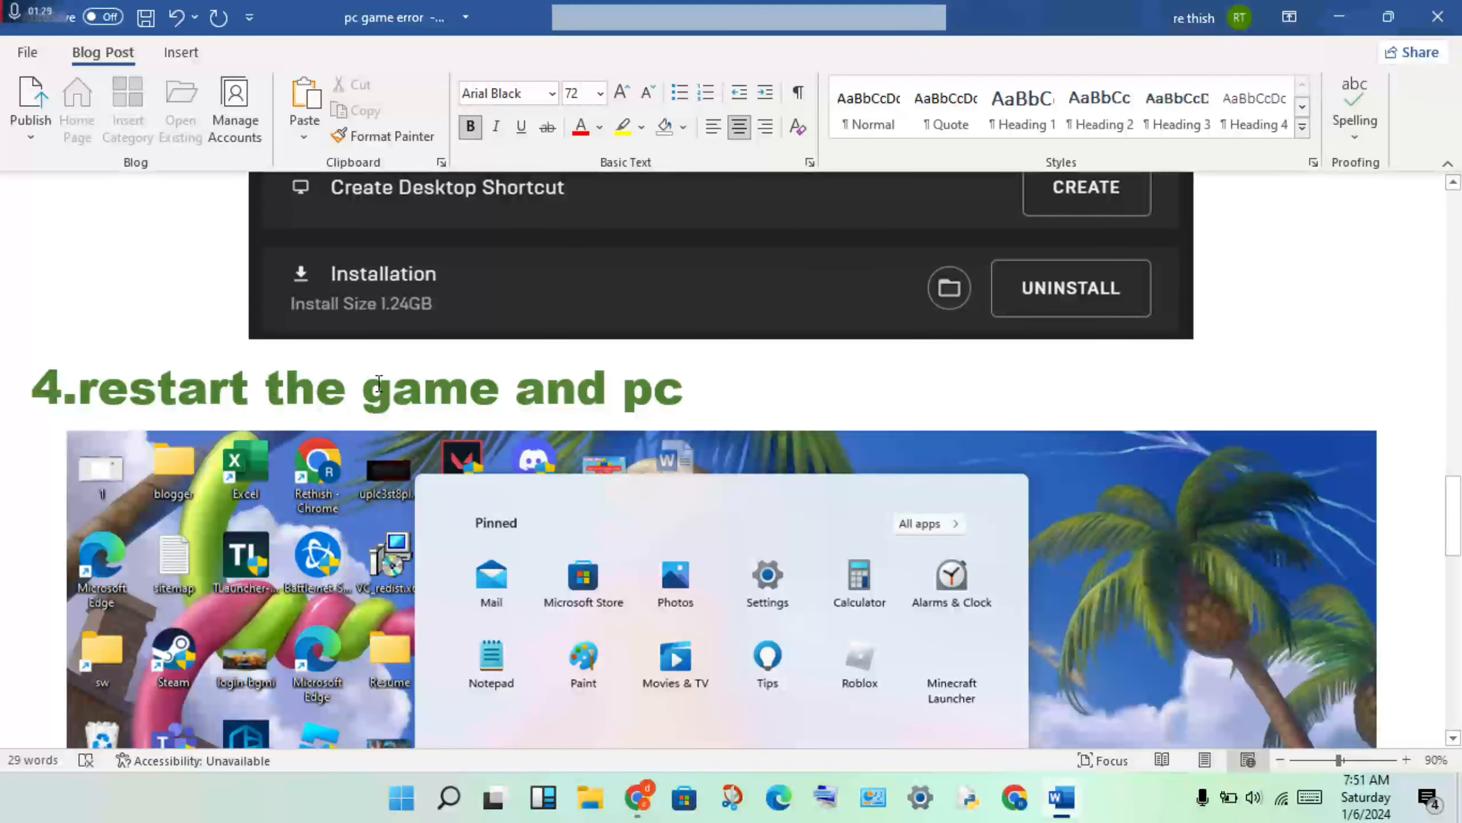
{"action": "scroll", "scroll_direction": "down", "scroll_amount": 3}
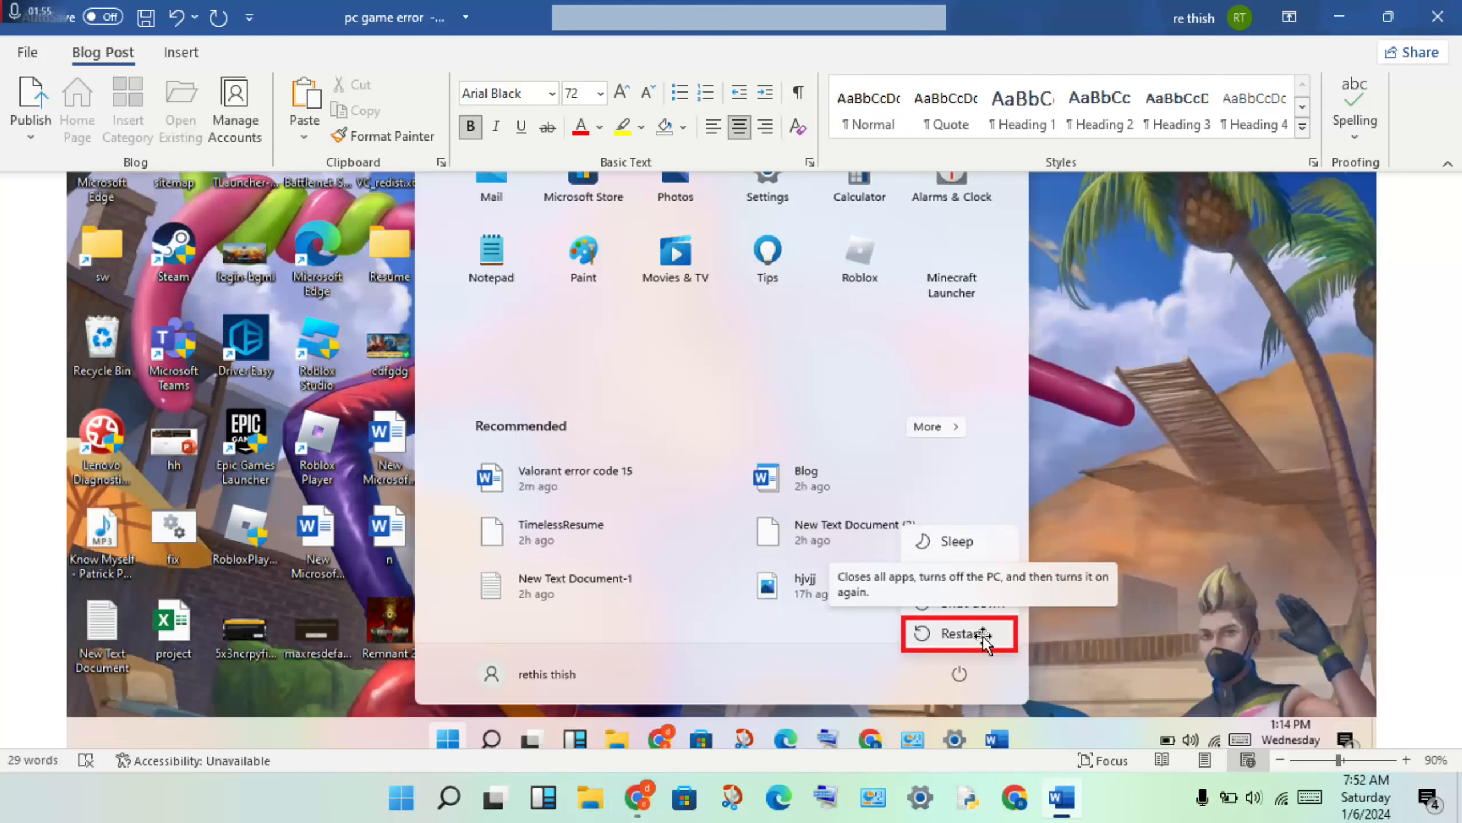
{"action": "mouse_move", "coordinate": [897, 442]}
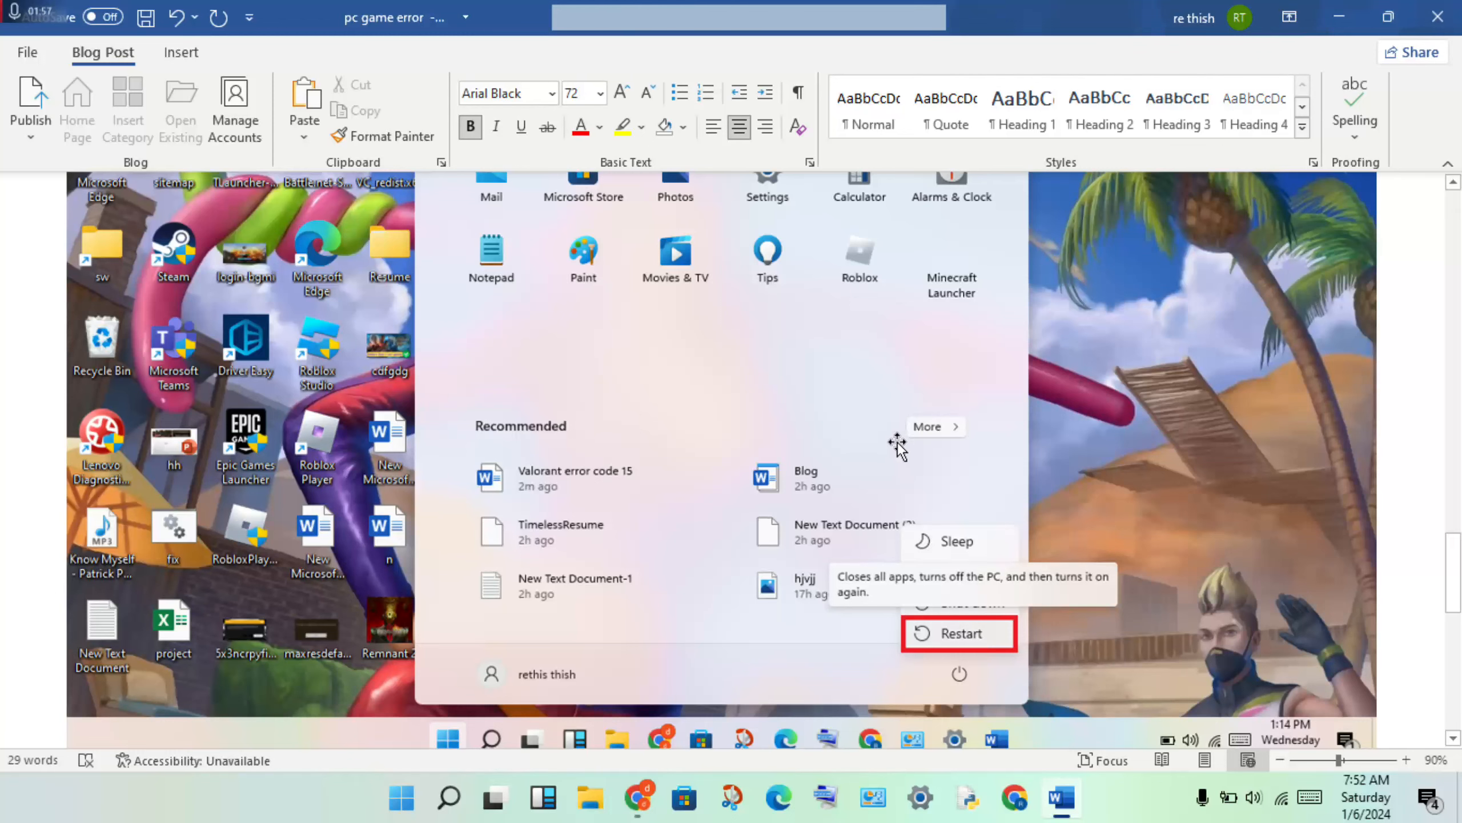